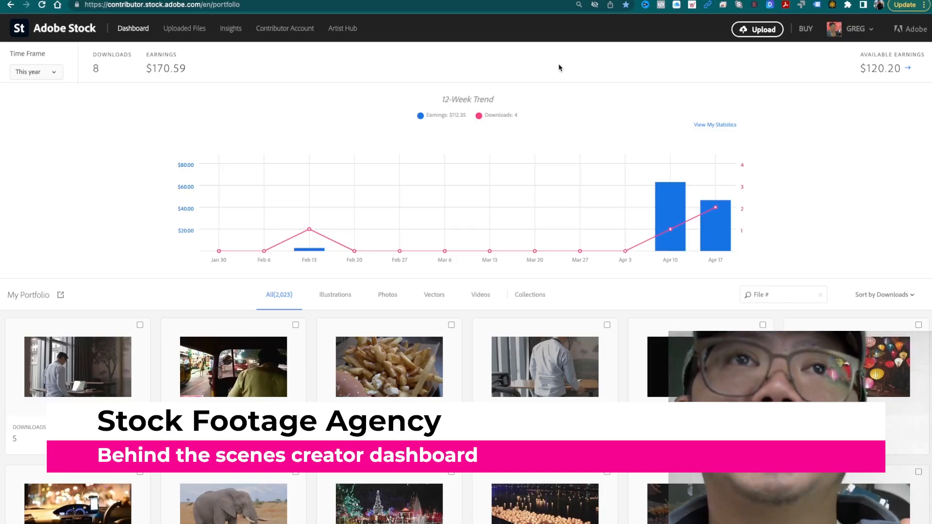
# Scroll down the Chicvoyage contributor page to view its featured collections.
pyautogui.scroll(-3)
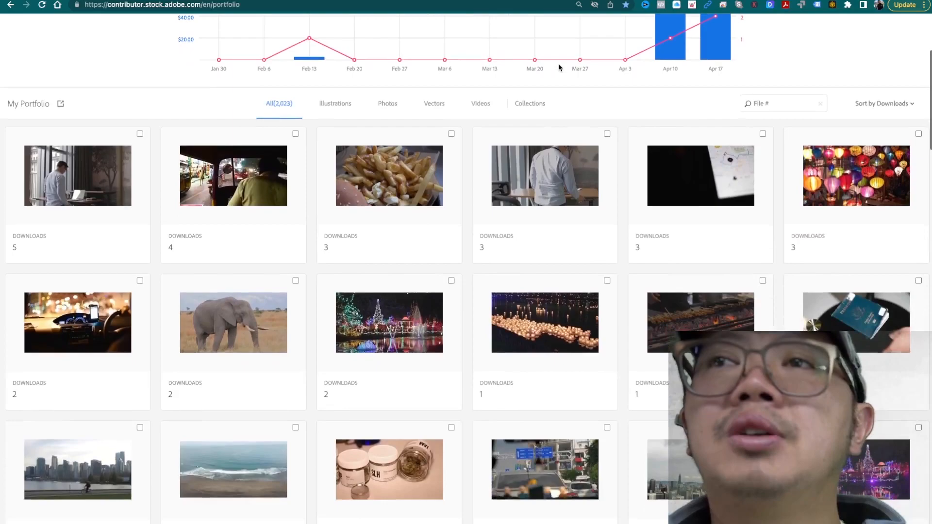
pyautogui.scroll(-3)
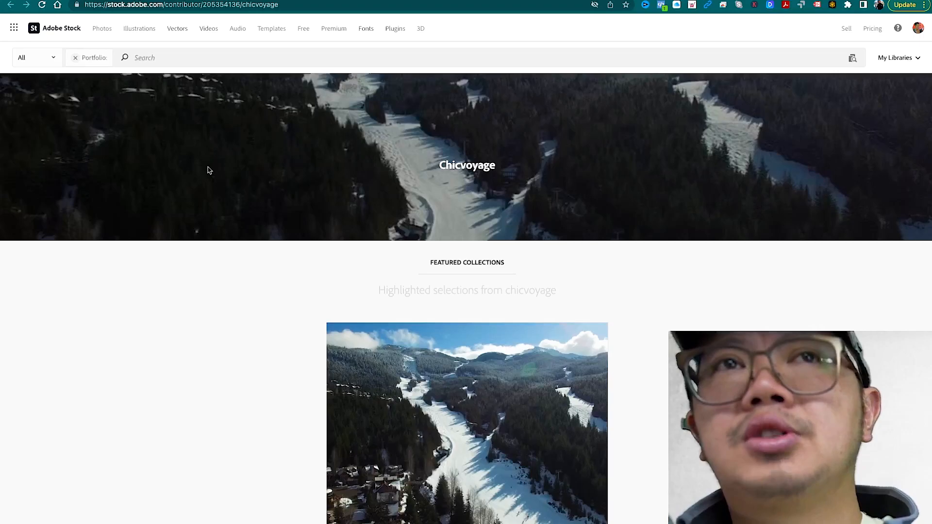
pyautogui.scroll(-3)
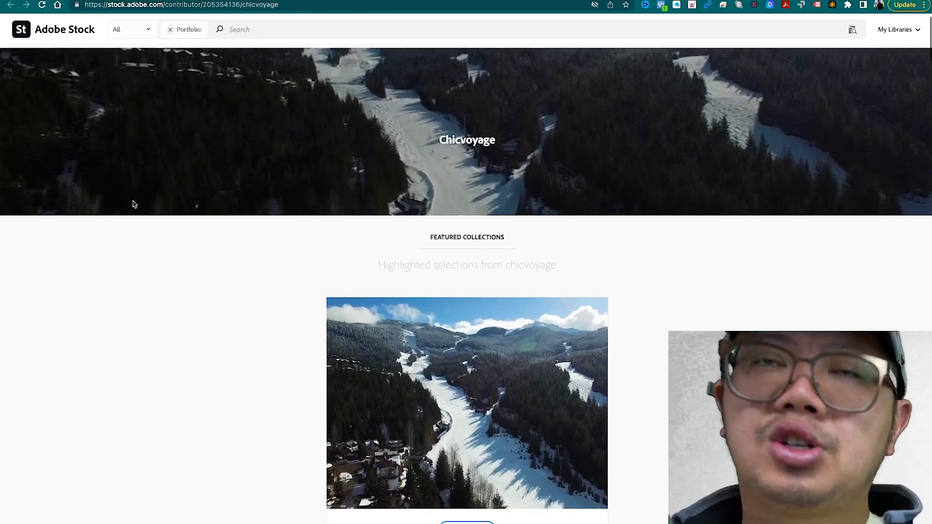
pyautogui.scroll(-3)
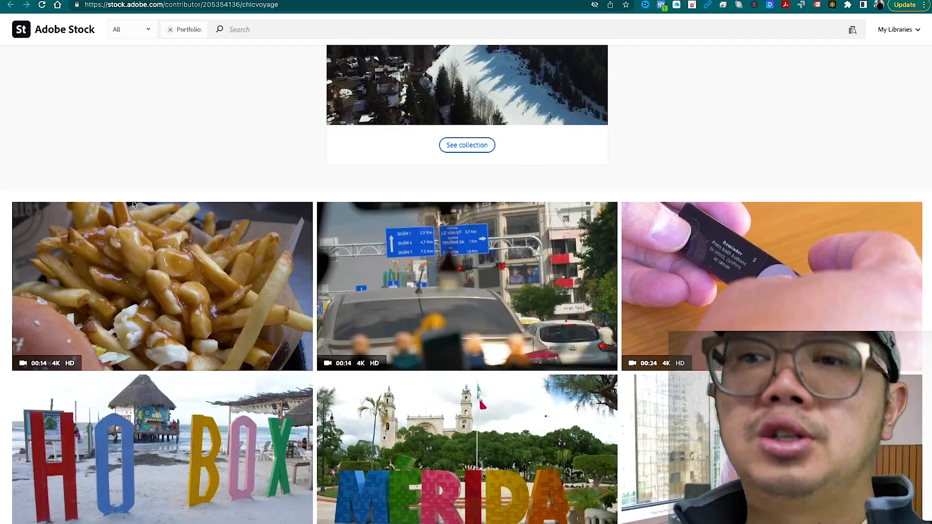
pyautogui.scroll(-3)
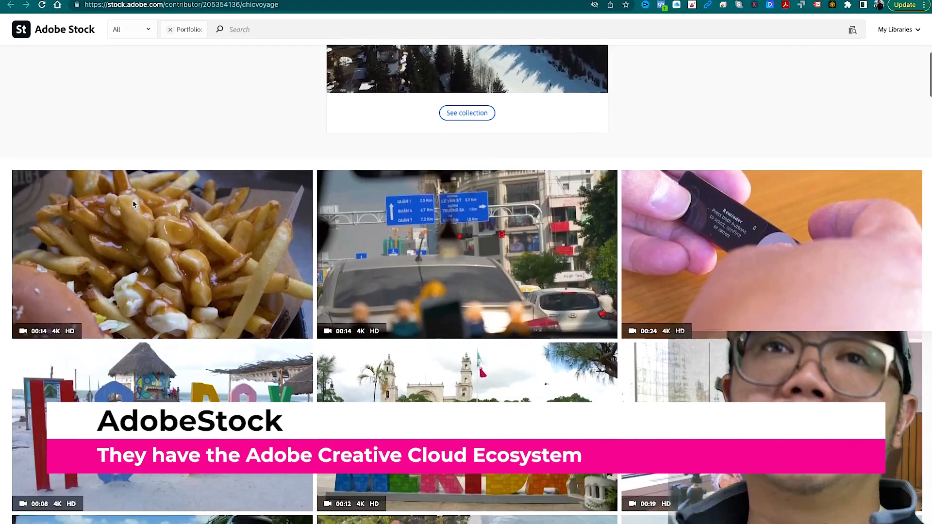
pyautogui.scroll(-3)
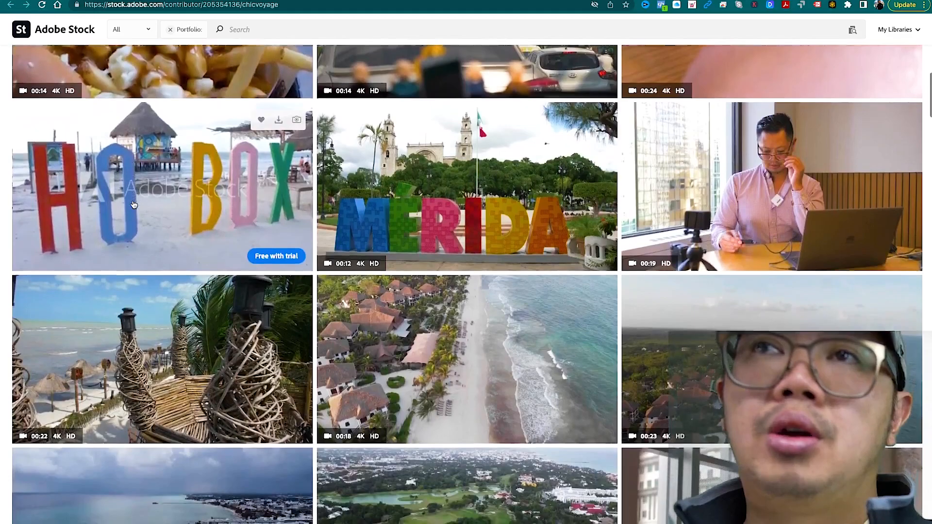
pyautogui.scroll(3)
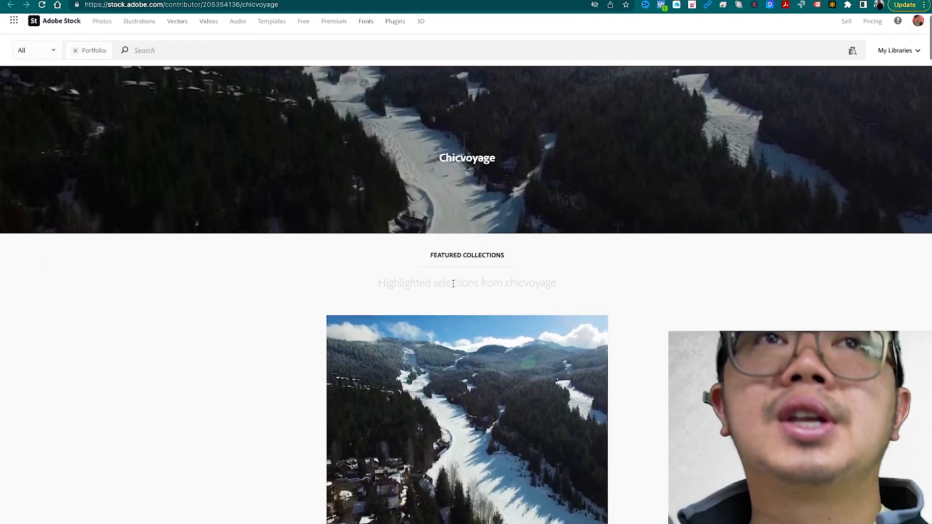
# Scroll down through the portfolio clips on the contributor page.
pyautogui.scroll(-3)
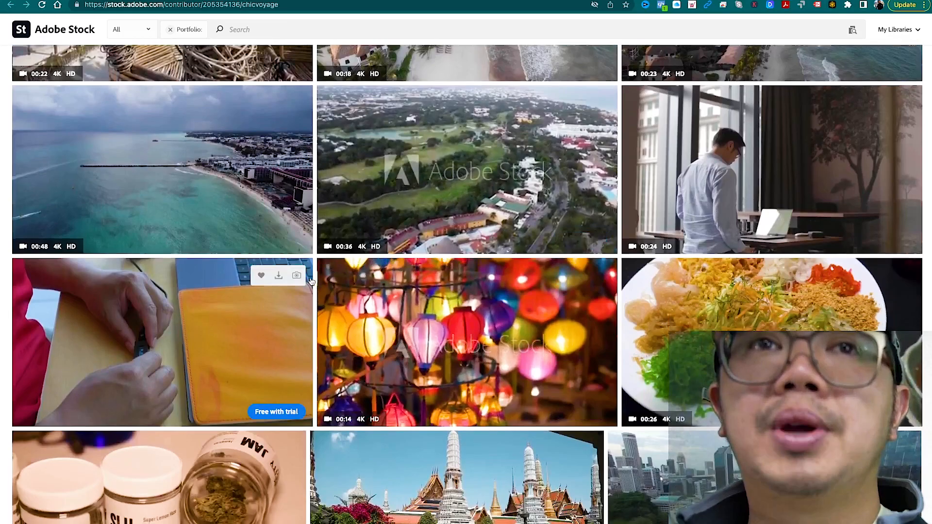
pyautogui.scroll(-3)
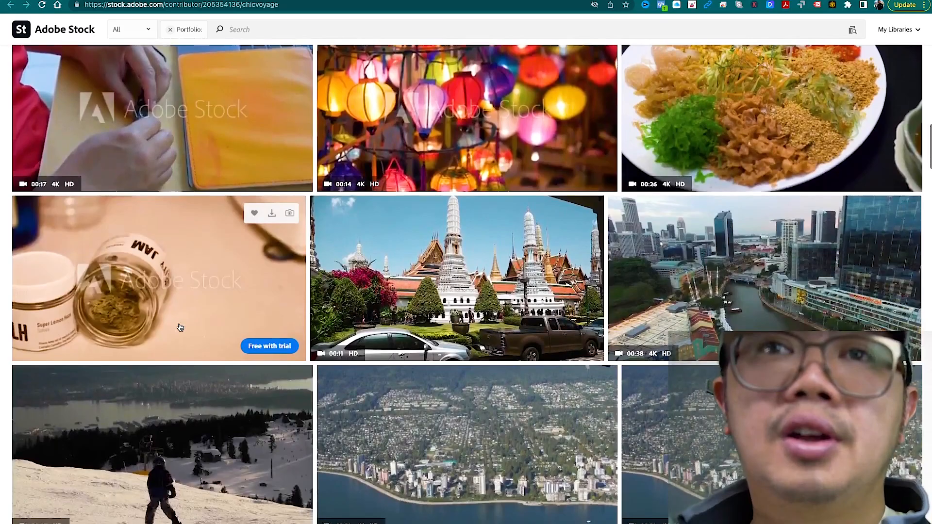
pyautogui.scroll(-3)
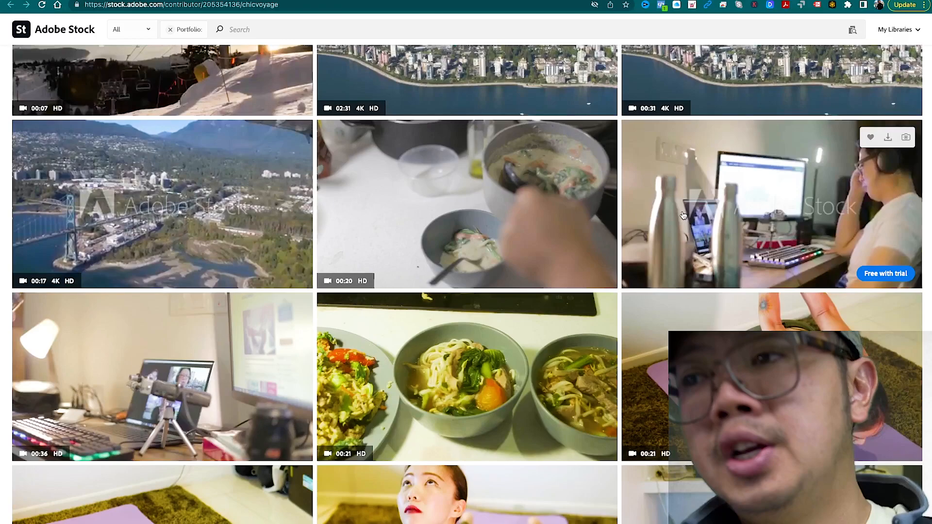
pyautogui.scroll(-3)
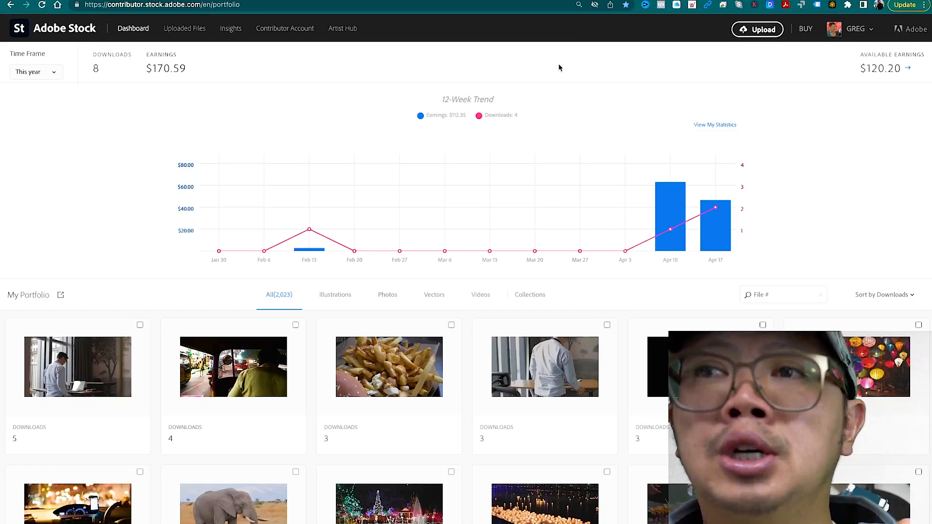
pyautogui.scroll(-3)
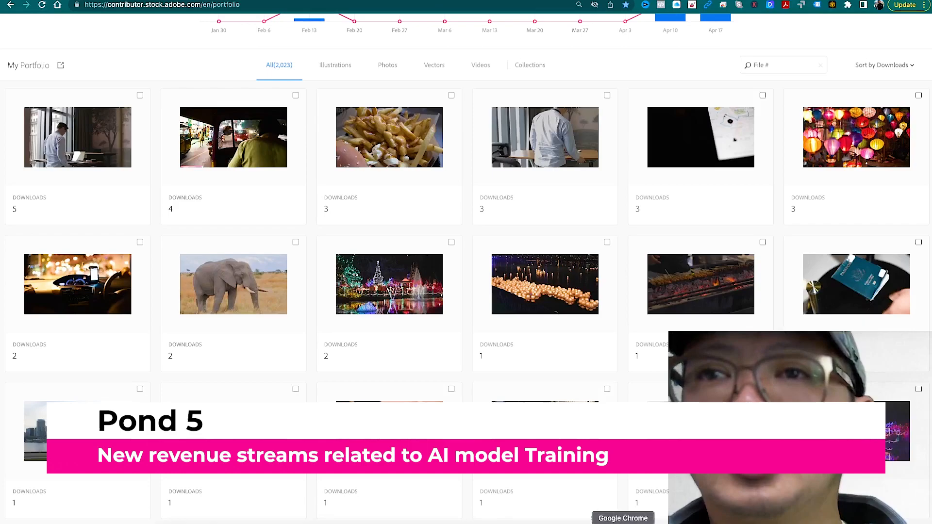
# Switch to the Pond5 My Financials tab showing $204.58 earnings and the sales report.
pyautogui.click(158, 4)
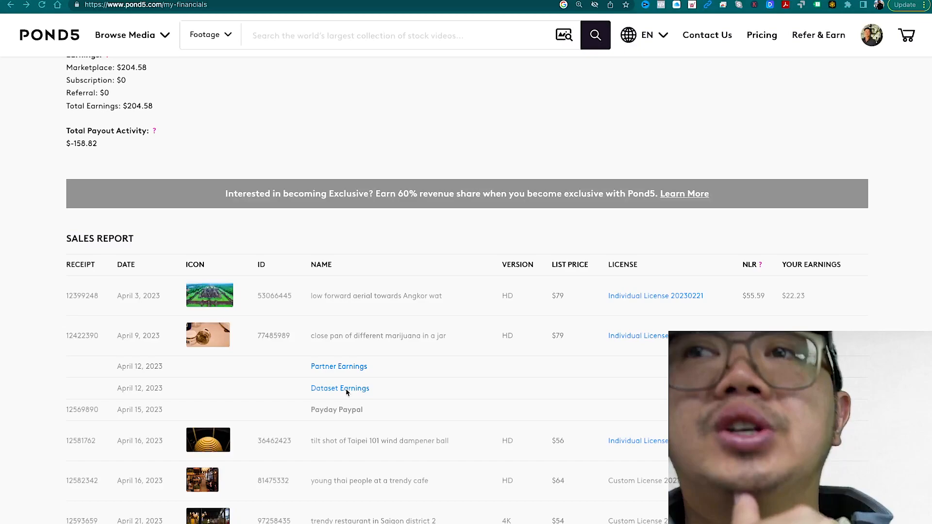
# View the Dataset Earnings explanation and highlight the content moderation use case sentence.
pyautogui.click(340, 389)
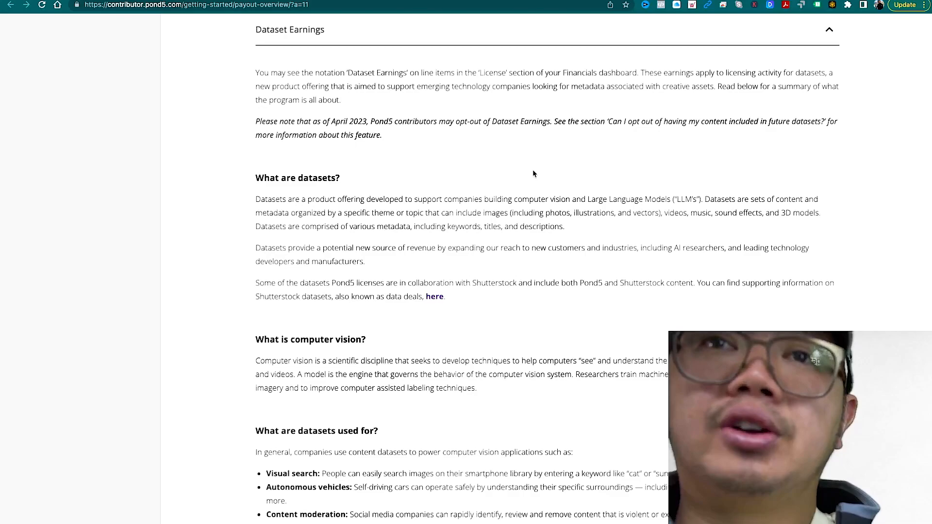
pyautogui.scroll(-3)
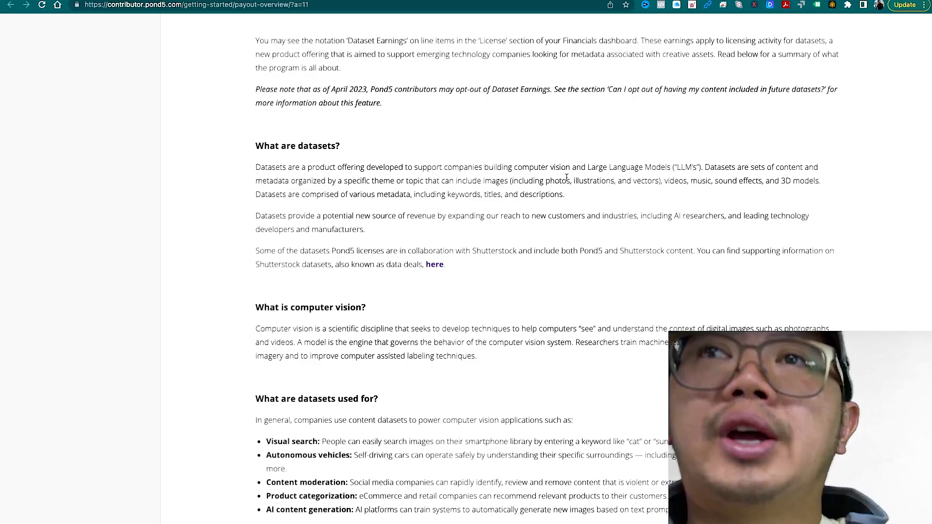
pyautogui.scroll(-3)
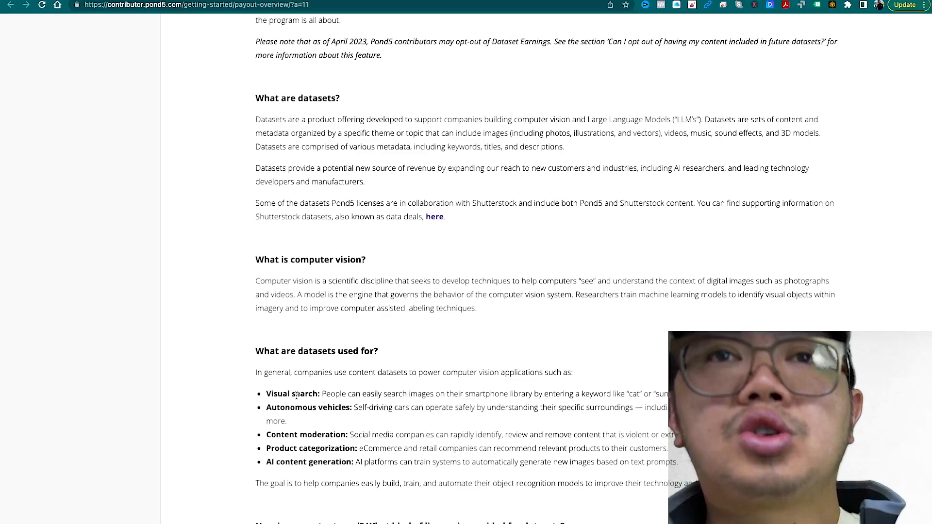
pyautogui.moveTo(352, 435); pyautogui.dragTo(483, 435)
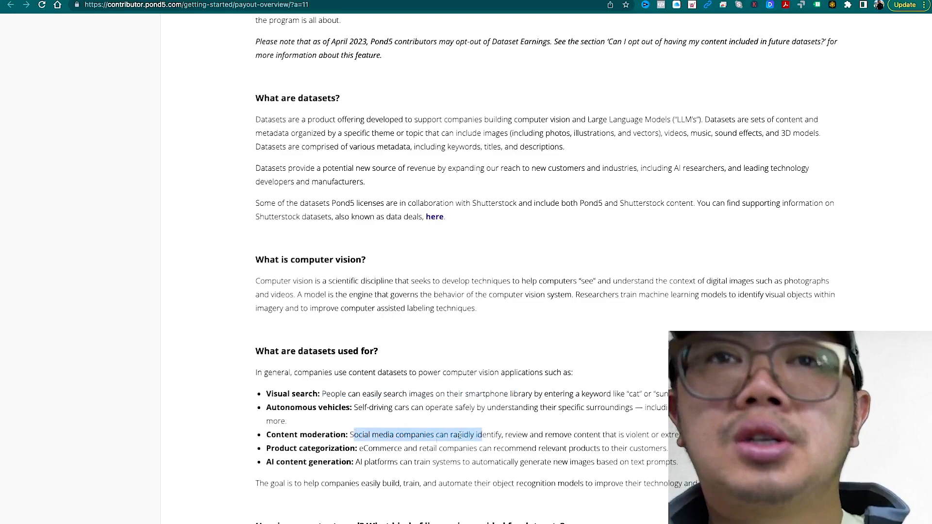
pyautogui.scroll(-3)
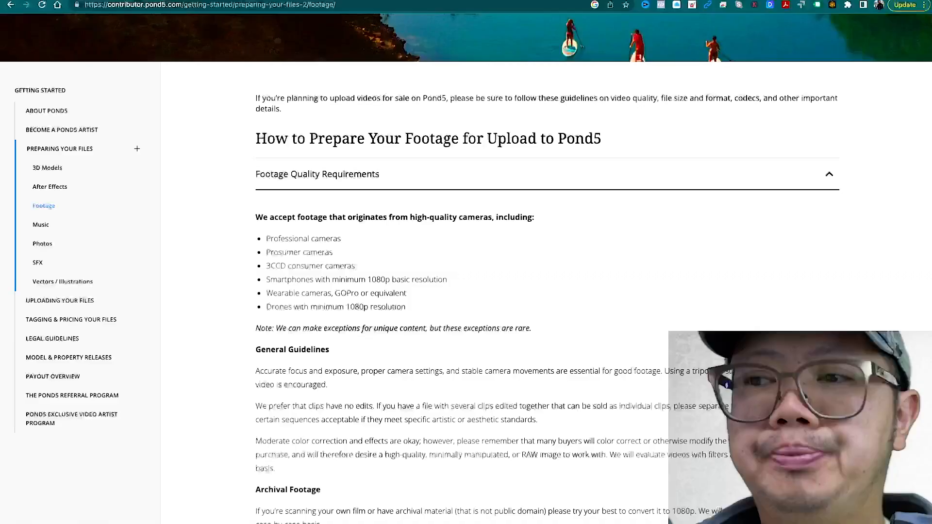
pyautogui.scroll(-3)
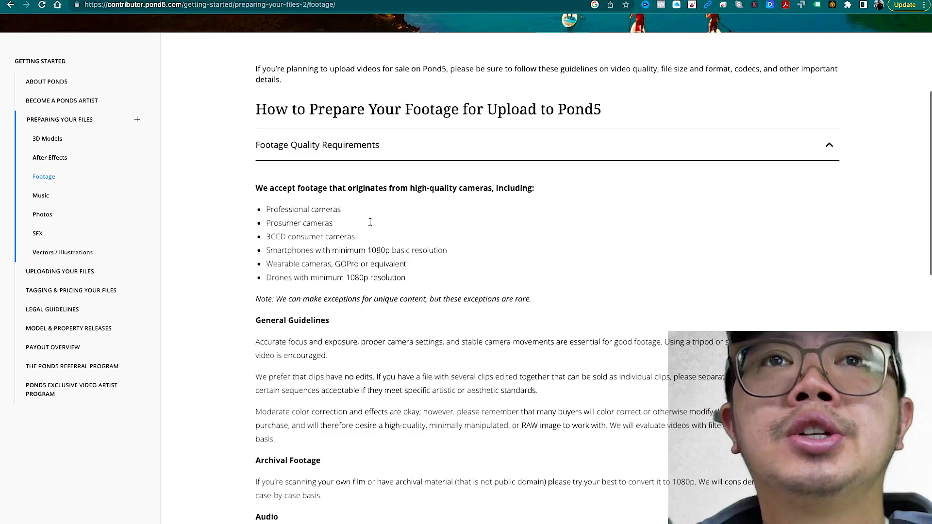
pyautogui.scroll(-3)
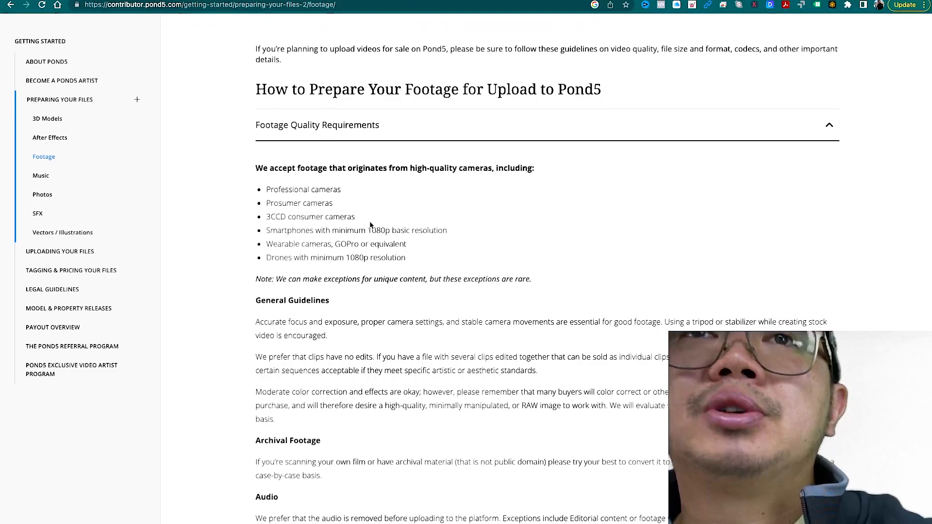
pyautogui.scroll(-3)
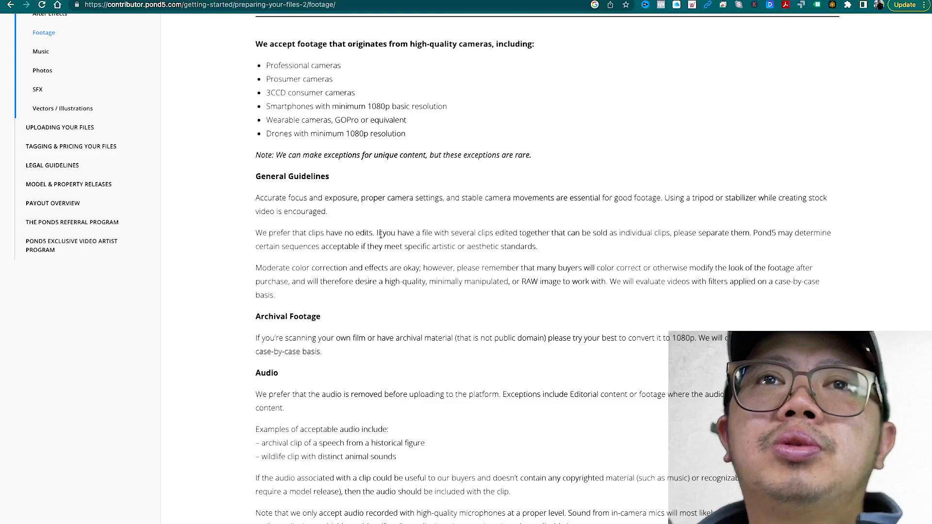
pyautogui.scroll(-3)
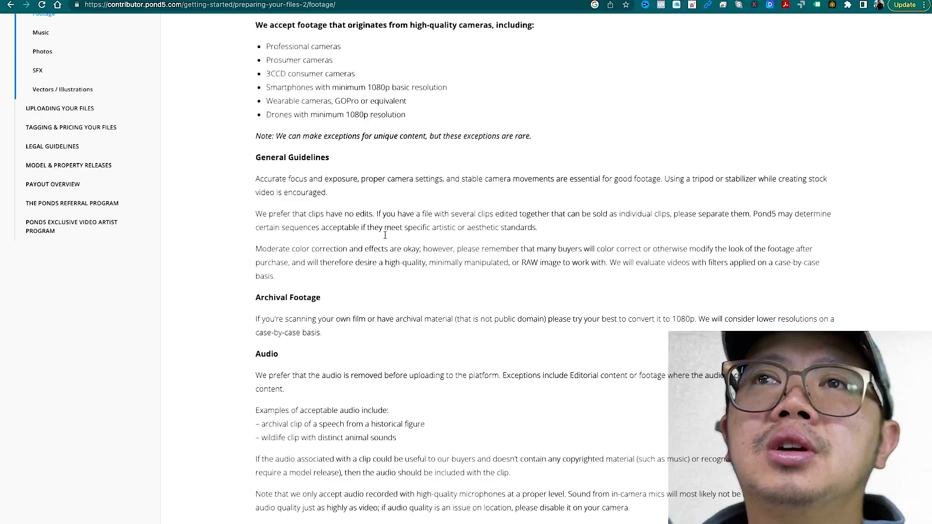
pyautogui.scroll(-3)
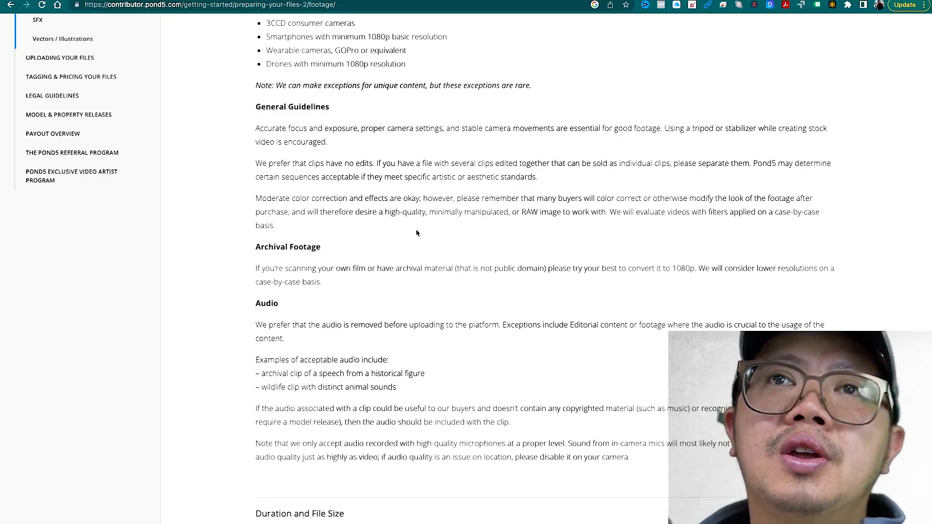
pyautogui.scroll(-3)
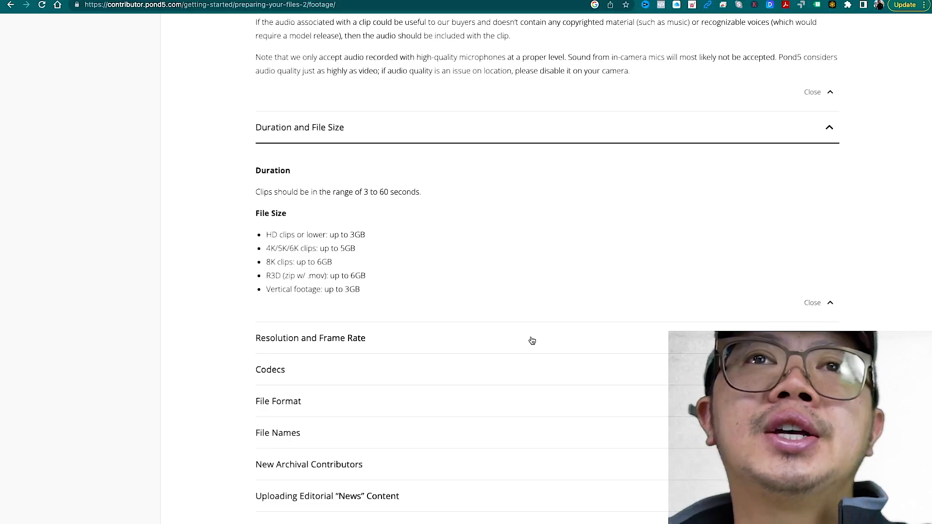
# Scroll through the Duration and File Size limits to the remaining footage guide topics.
pyautogui.scroll(-3)
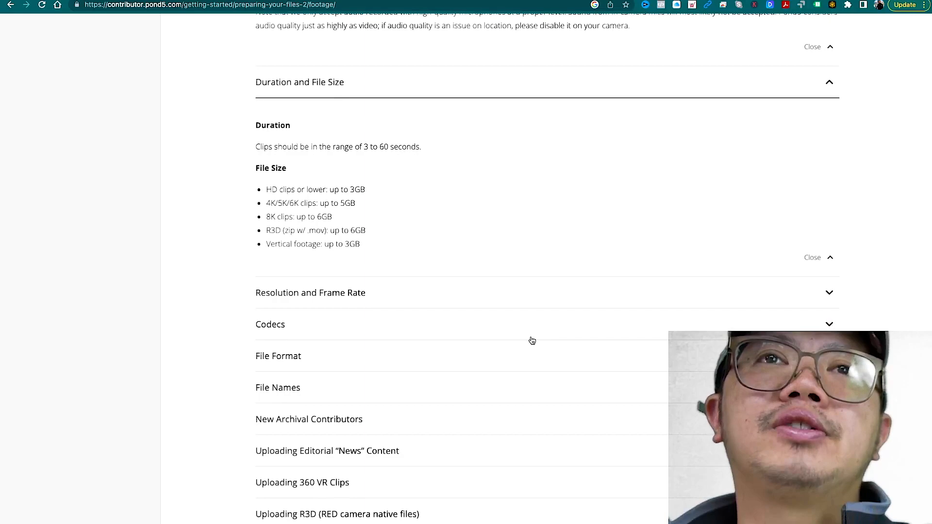
pyautogui.scroll(-3)
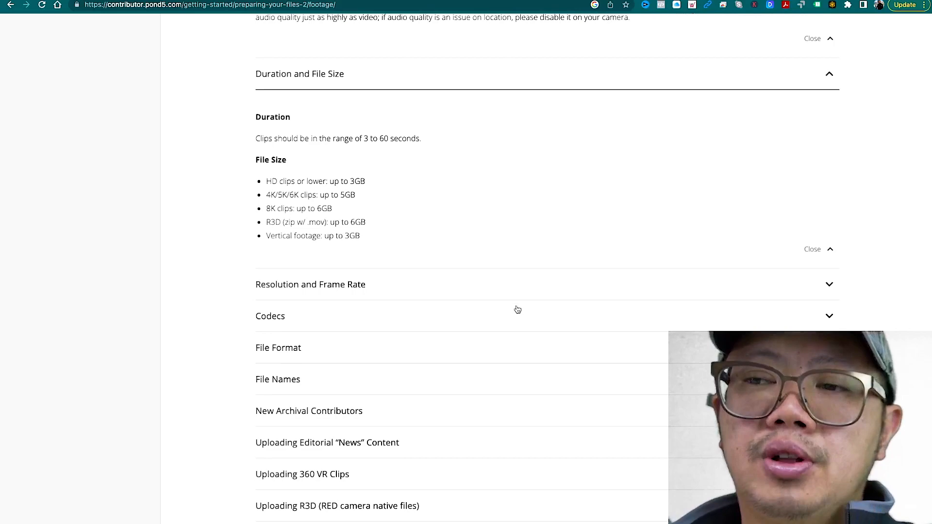
# Expand Resolution and Frame Rate and read through frame rates, resolutions and accepted/rejected codecs.
pyautogui.click(270, 316)
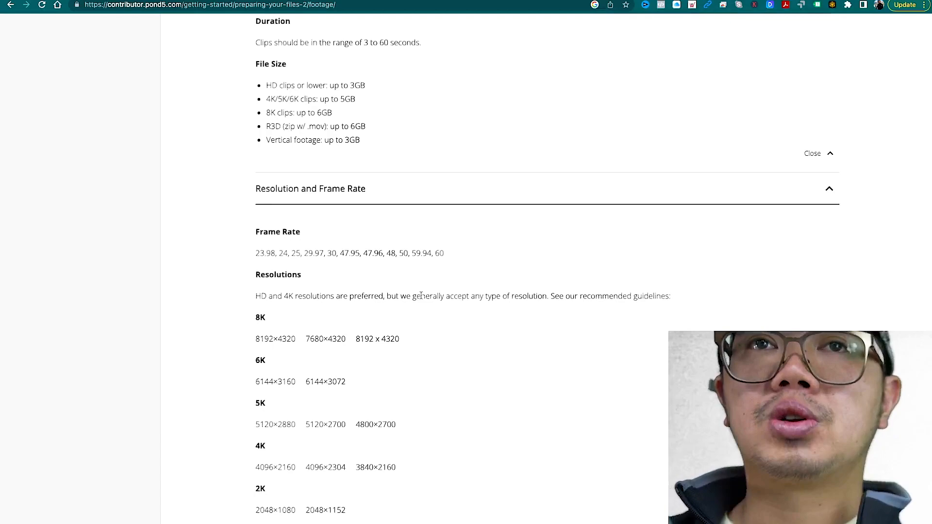
pyautogui.scroll(-3)
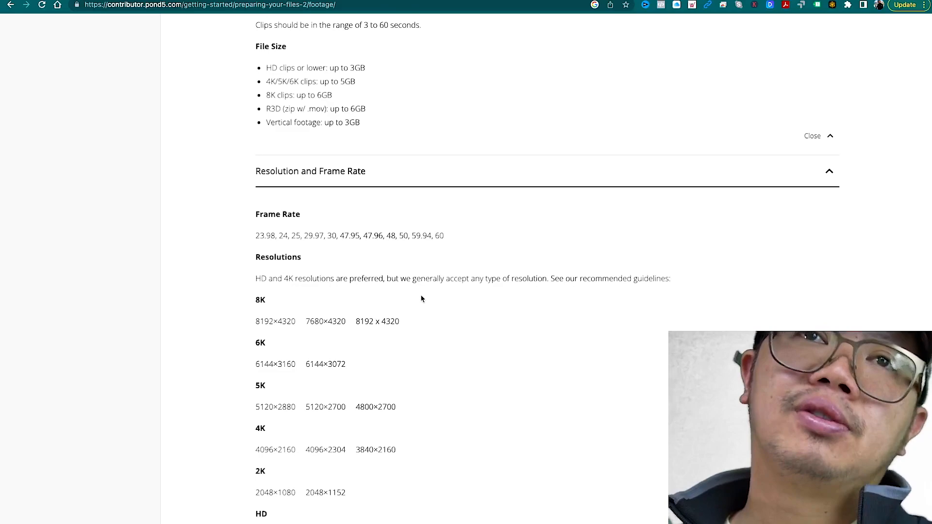
pyautogui.scroll(-3)
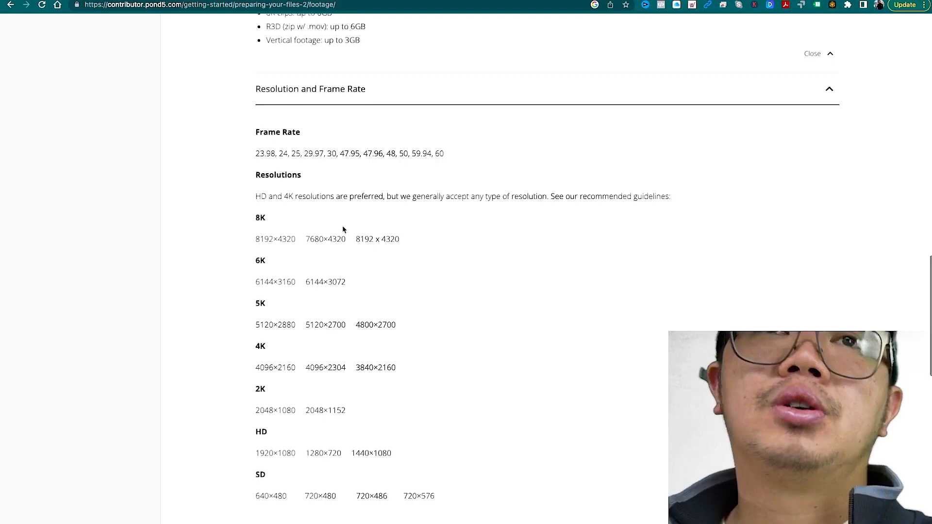
pyautogui.scroll(-3)
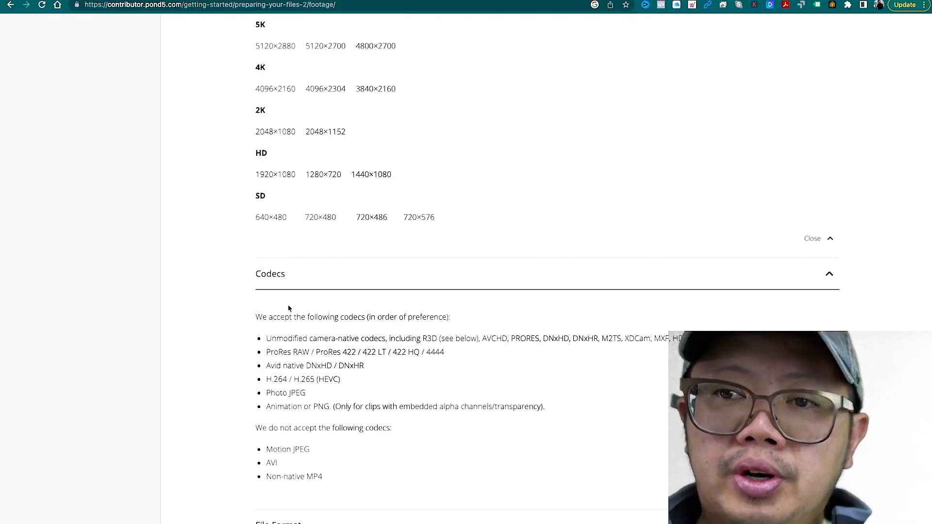
pyautogui.scroll(-3)
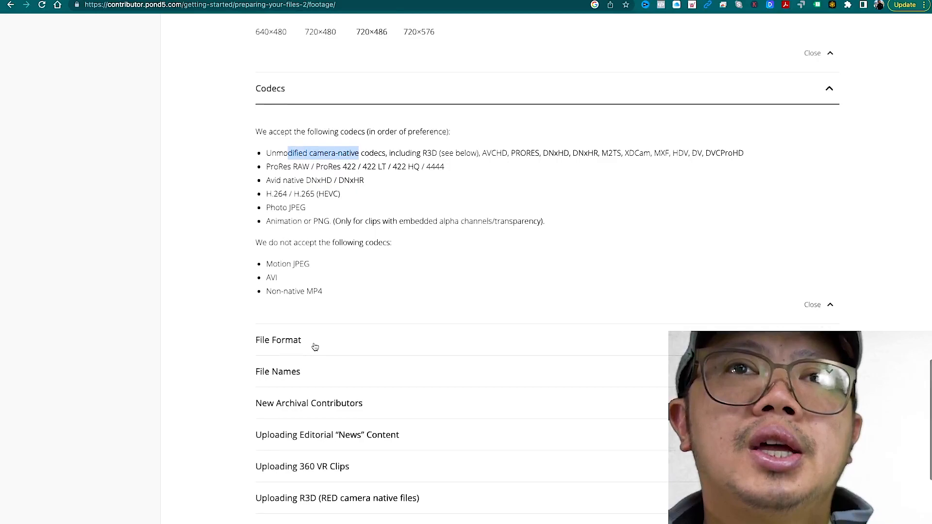
# Expand the File Format section stating videos should be MOV or MP4.
pyautogui.click(279, 340)
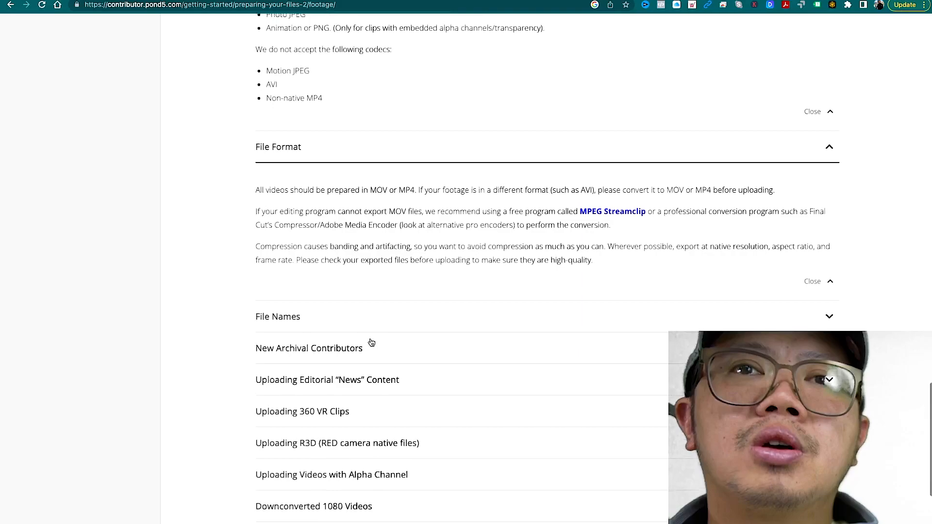
pyautogui.scroll(-3)
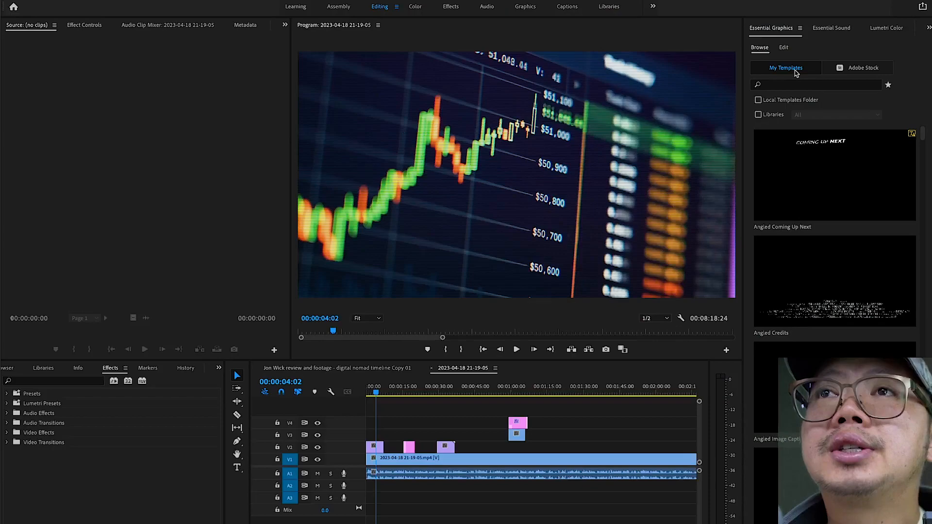
# Search Adobe Stock templates for 'poutine' then 'french fries', finding no matches, and clear the search.
pyautogui.click(857, 67)
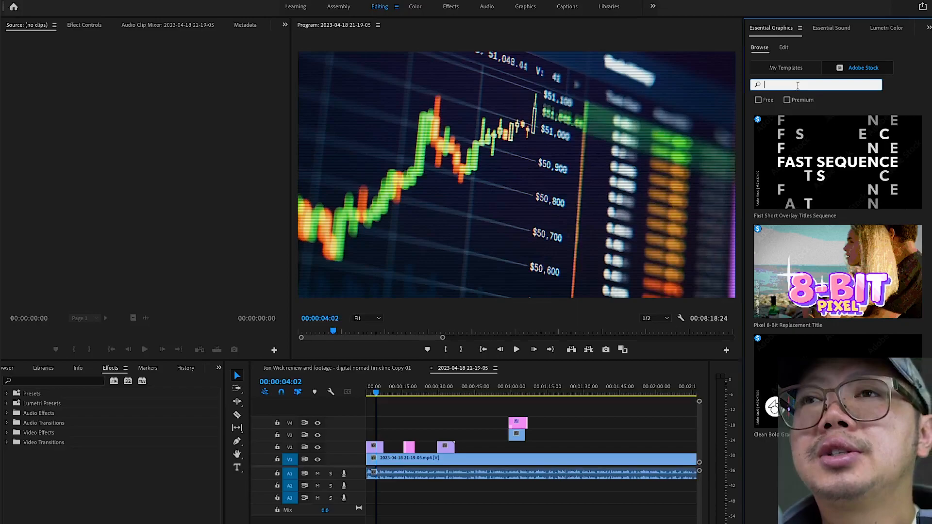
pyautogui.write('poutine')
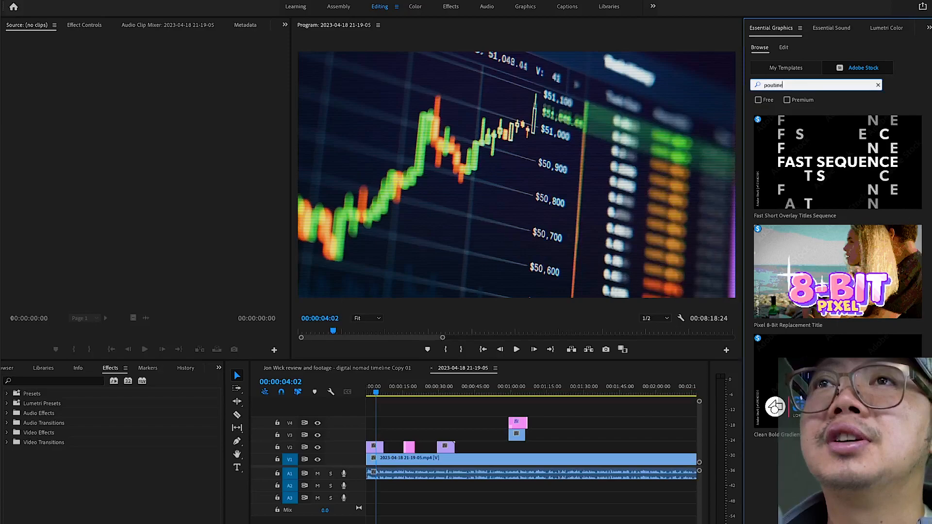
pyautogui.click(787, 100)
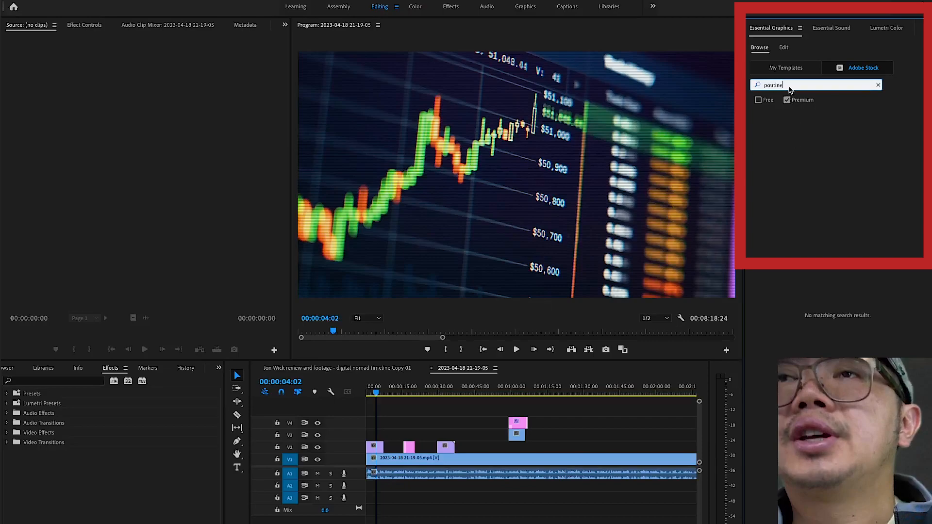
pyautogui.write('french fries')
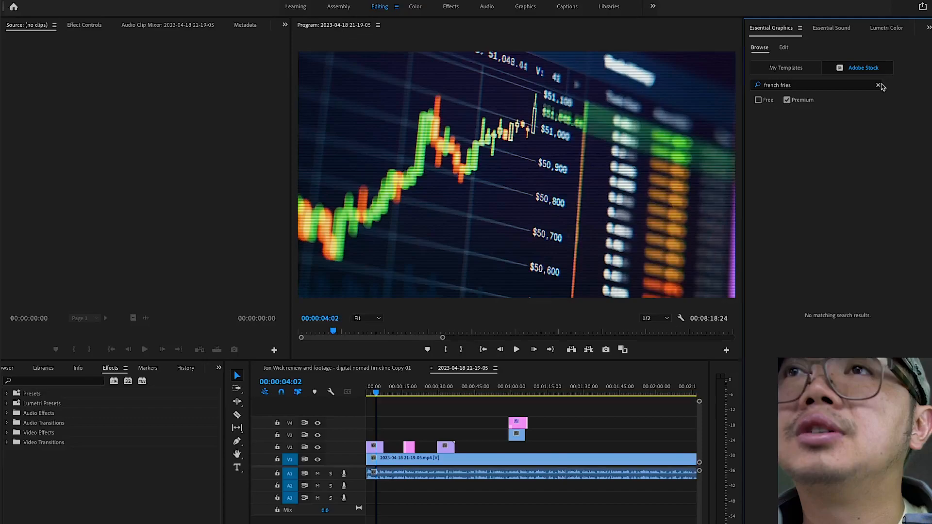
pyautogui.click(878, 85)
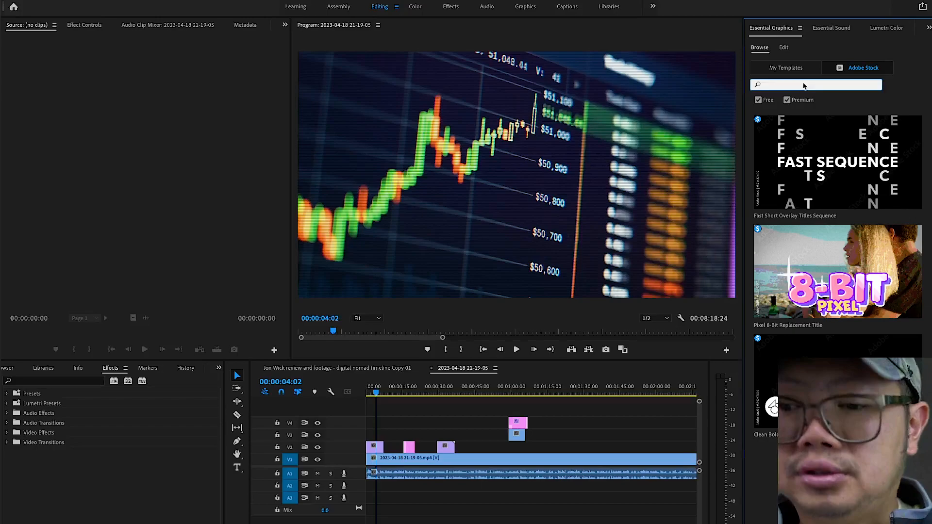
# Search Adobe Stock templates for 'travel' and browse results like Travel Location Intro.
pyautogui.write('travel')
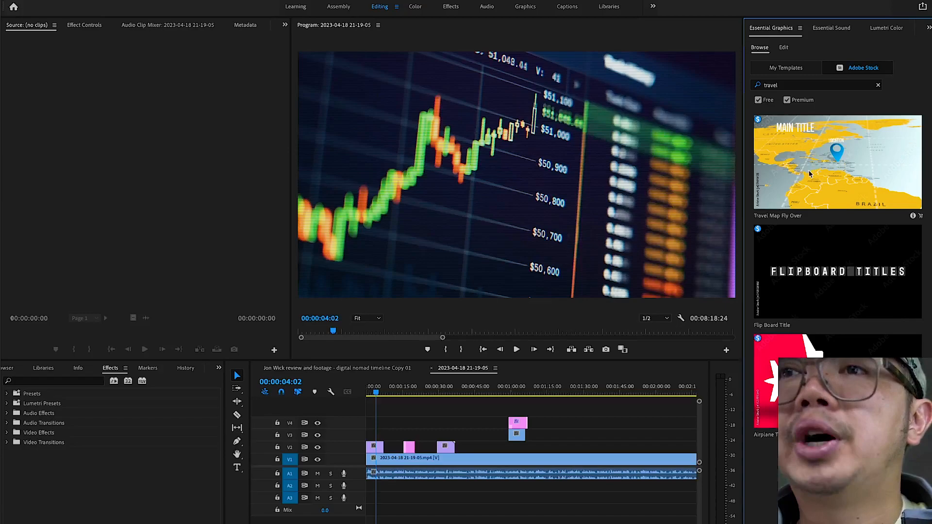
pyautogui.scroll(-3)
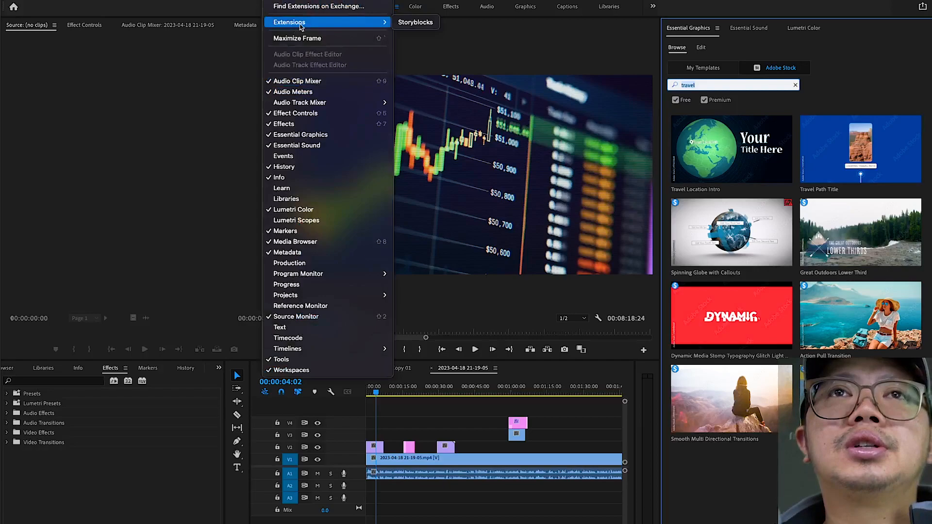
# Launch the Storyblocks extension and move its login panel to the lower left.
pyautogui.click(415, 22)
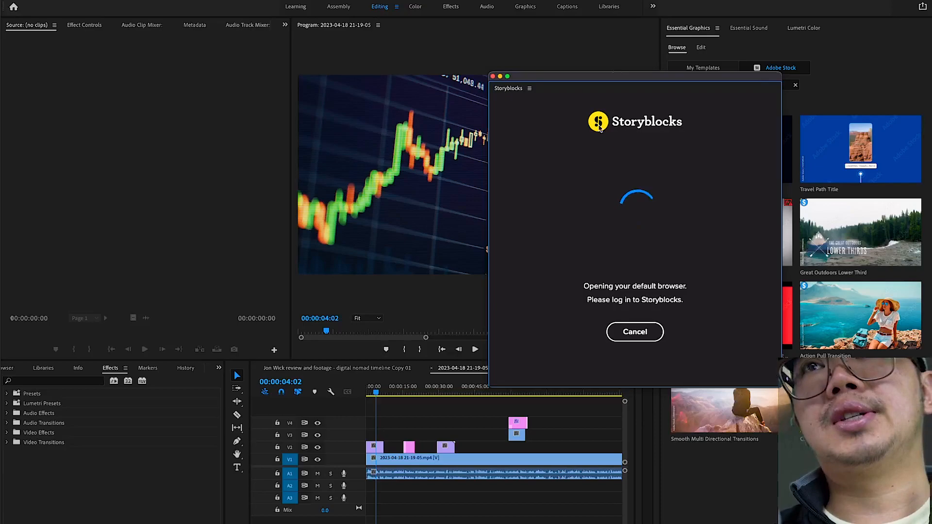
pyautogui.moveTo(634, 75); pyautogui.dragTo(210, 210)
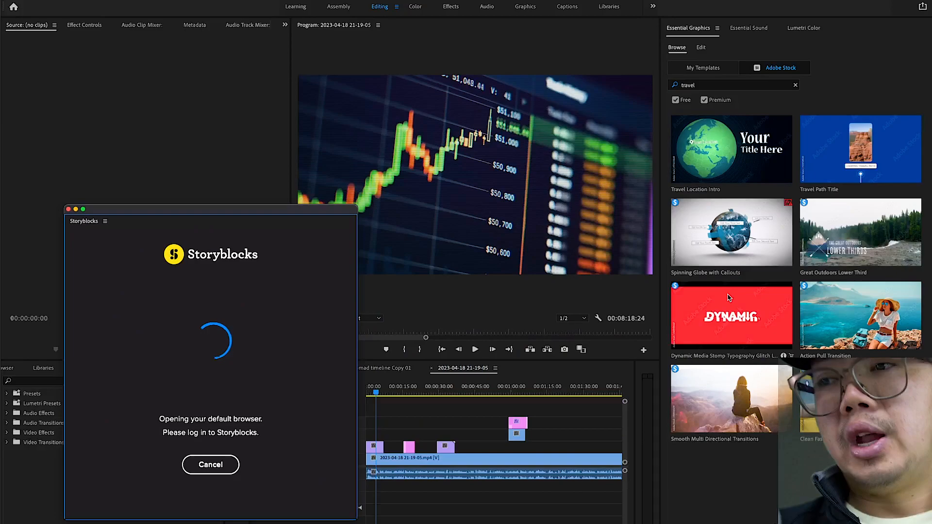